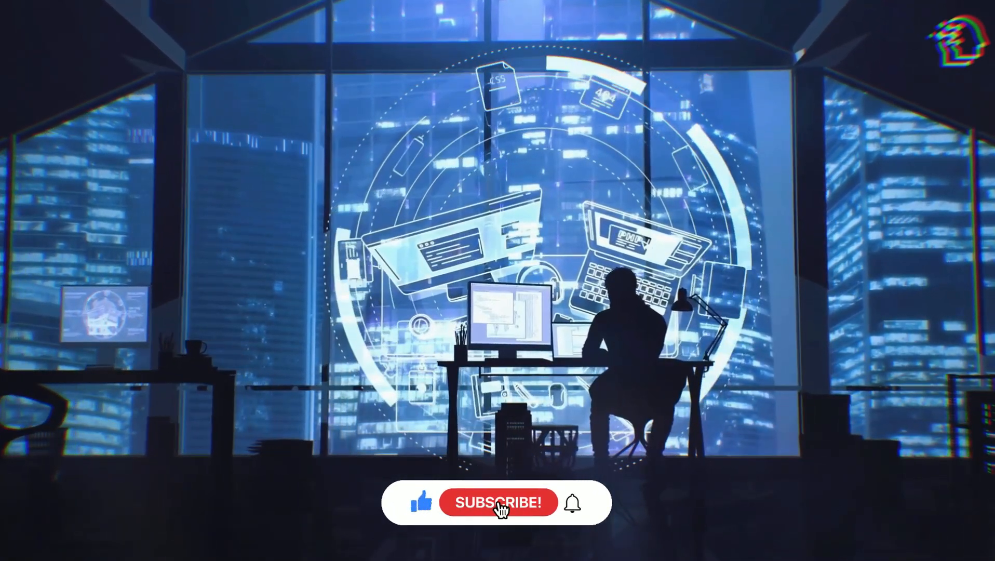
{"action": "left_click", "coordinate": [499, 502]}
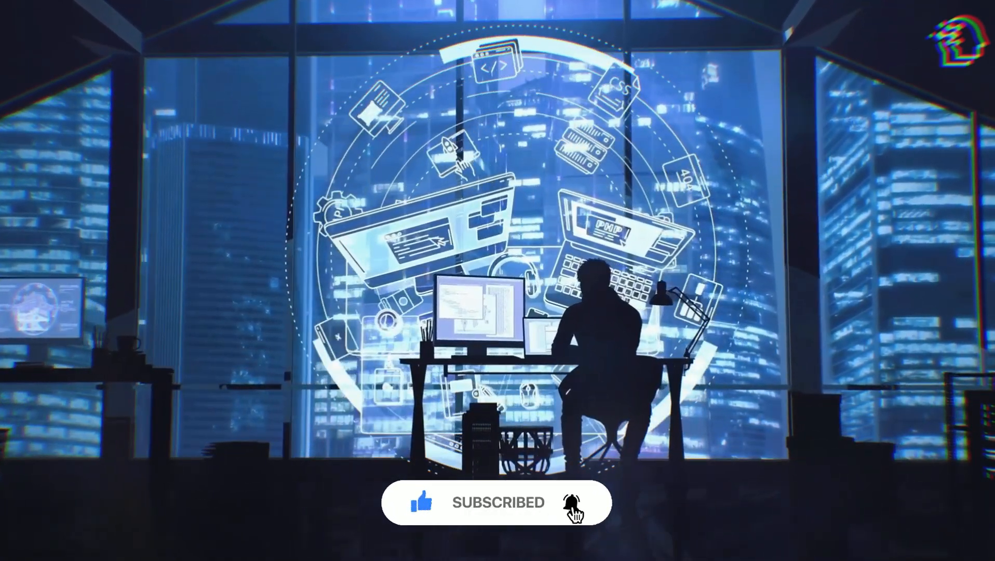